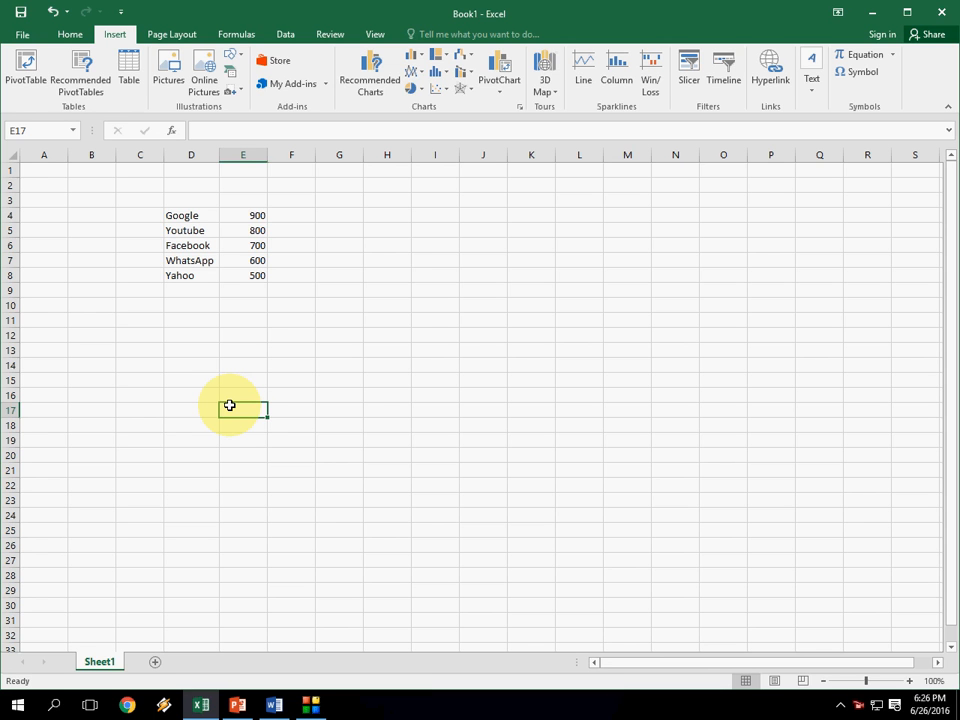
# Select the website figures in D4:E8 and pick a column chart type
pyautogui.click(435, 290)
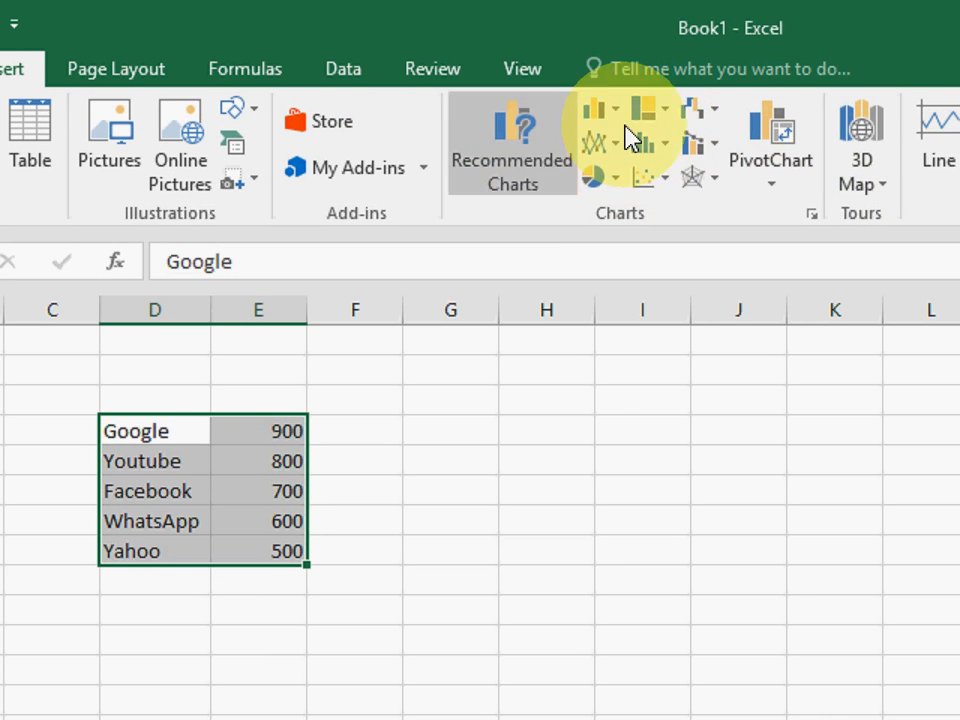
pyautogui.click(597, 108)
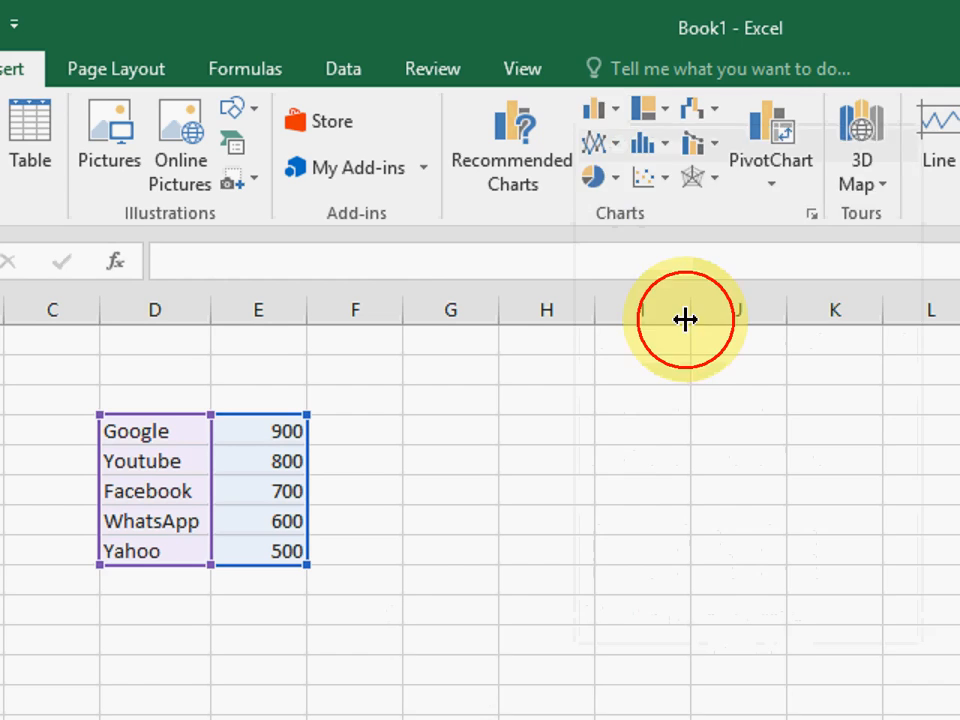
# Insert a 3-D cone column chart with axis titles and data labels, then deselect it
pyautogui.click(644, 138)
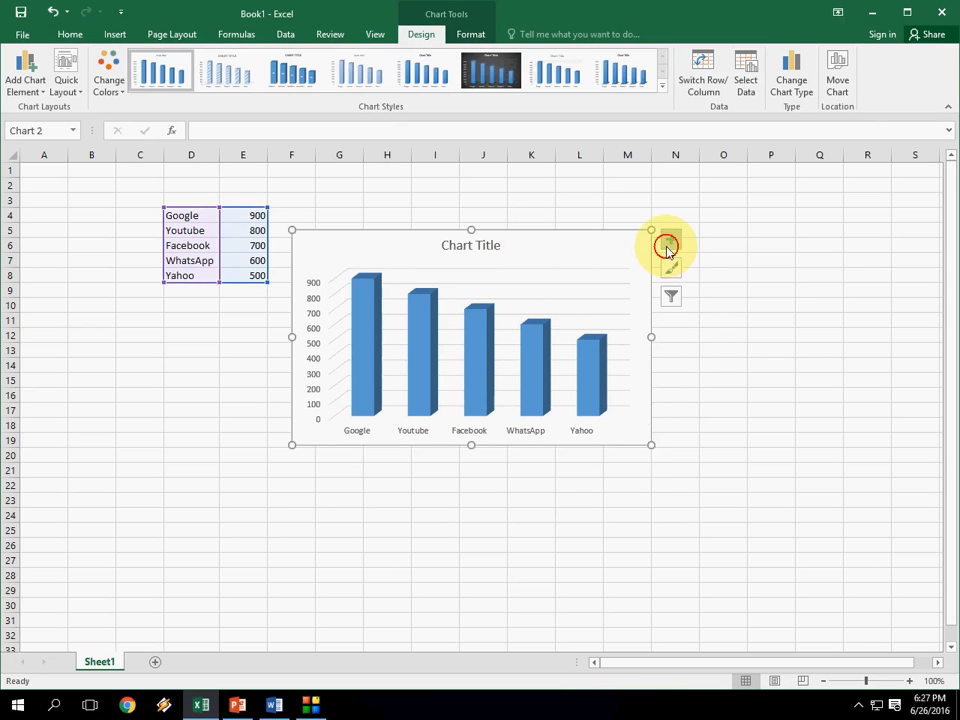
pyautogui.click(670, 239)
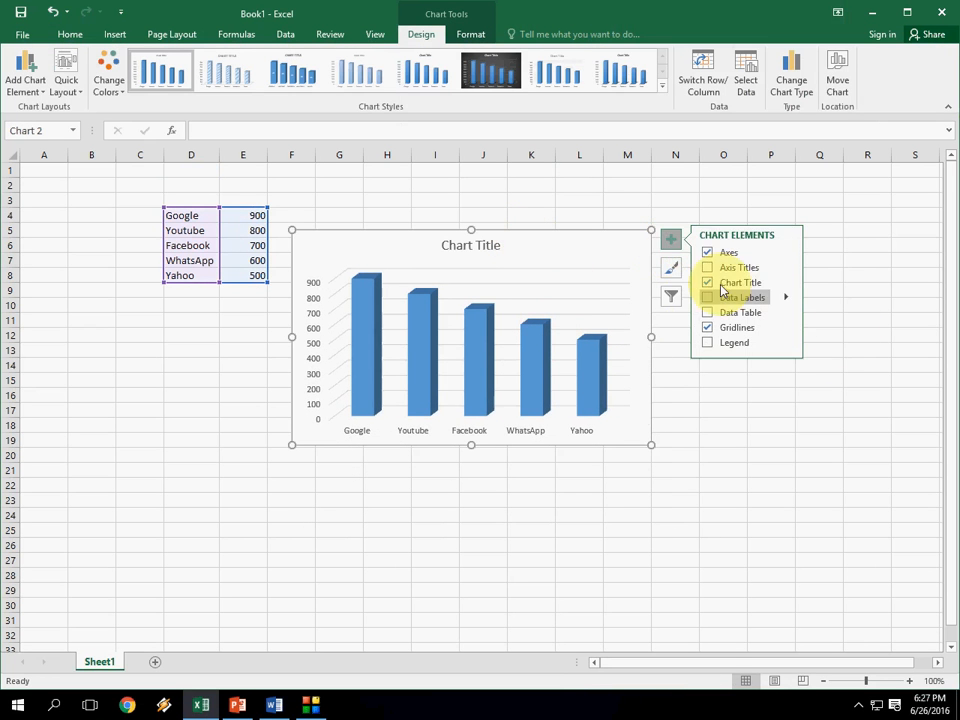
pyautogui.click(708, 267)
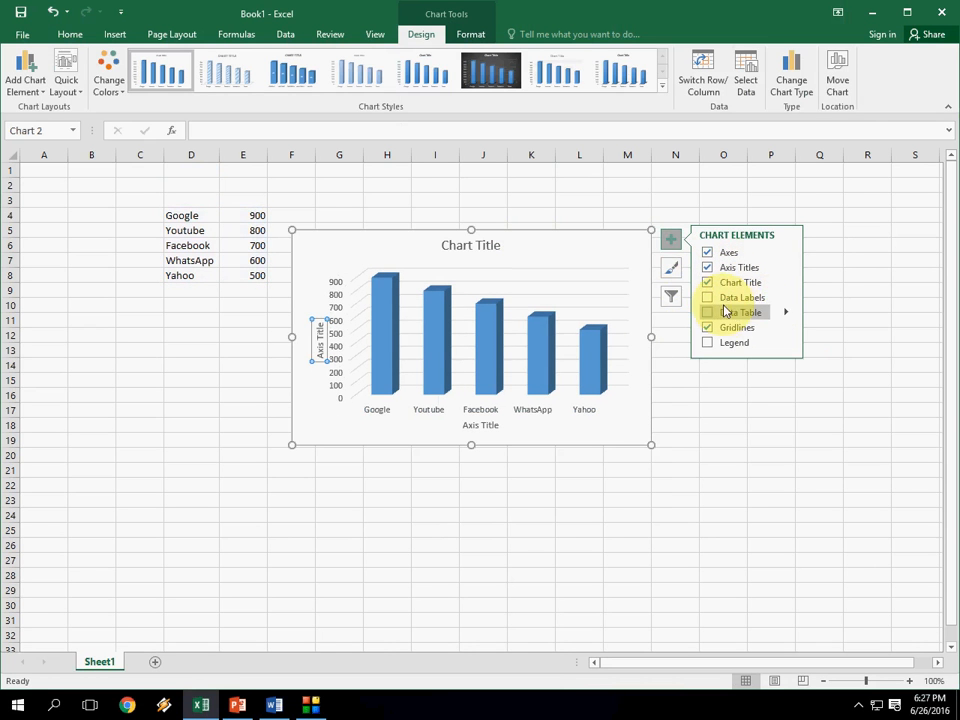
pyautogui.click(707, 297)
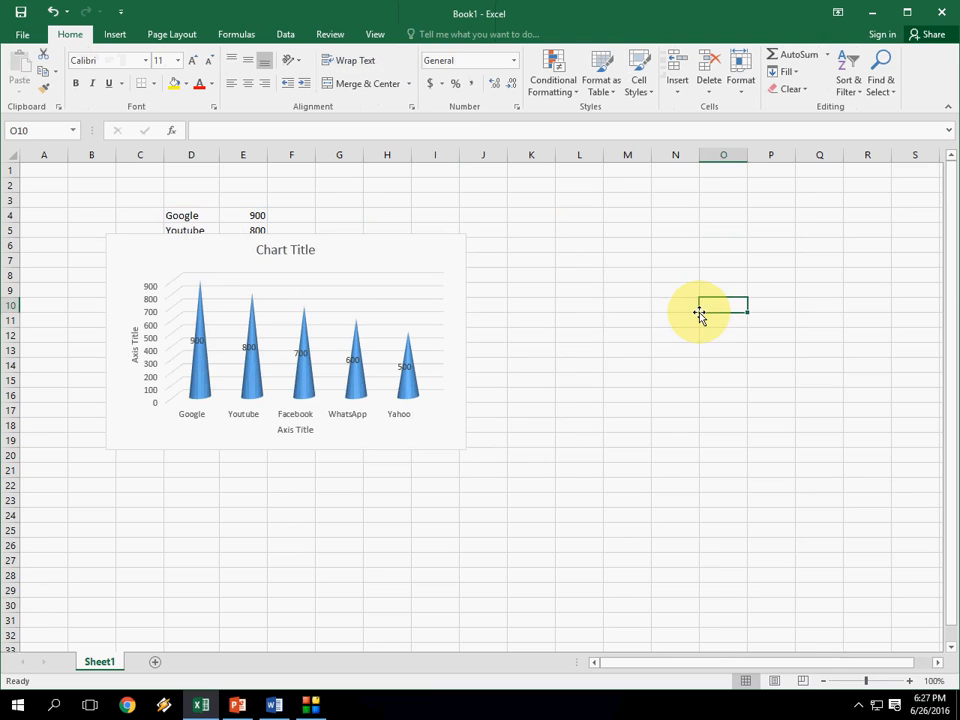
pyautogui.click(579, 305)
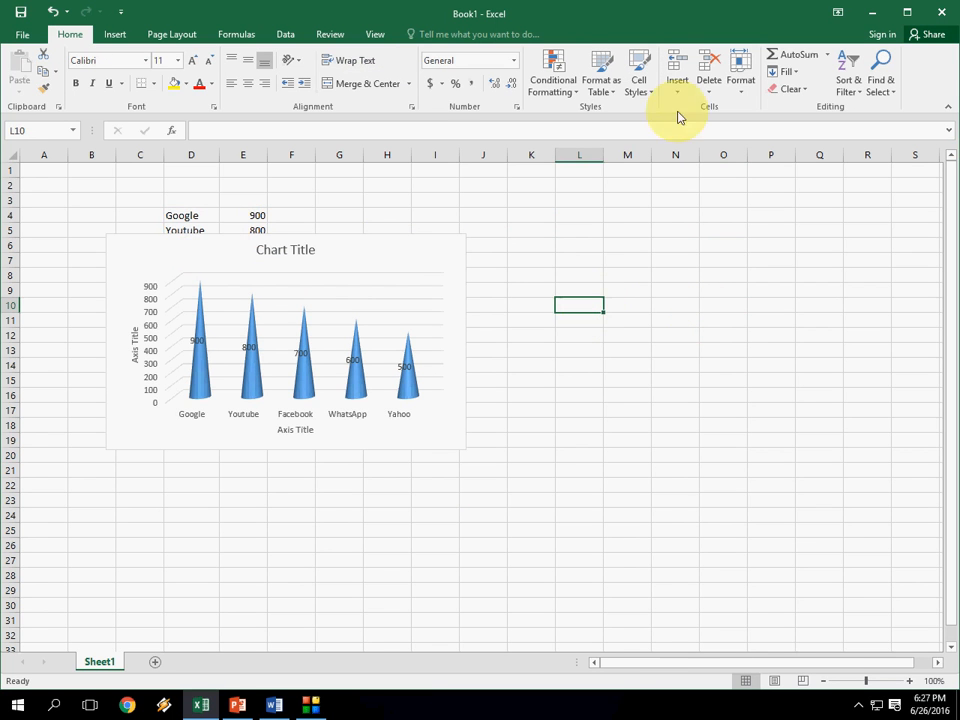
# In PowerPoint, add a 3-D Pie chart to the blank slide
pyautogui.click(238, 705)
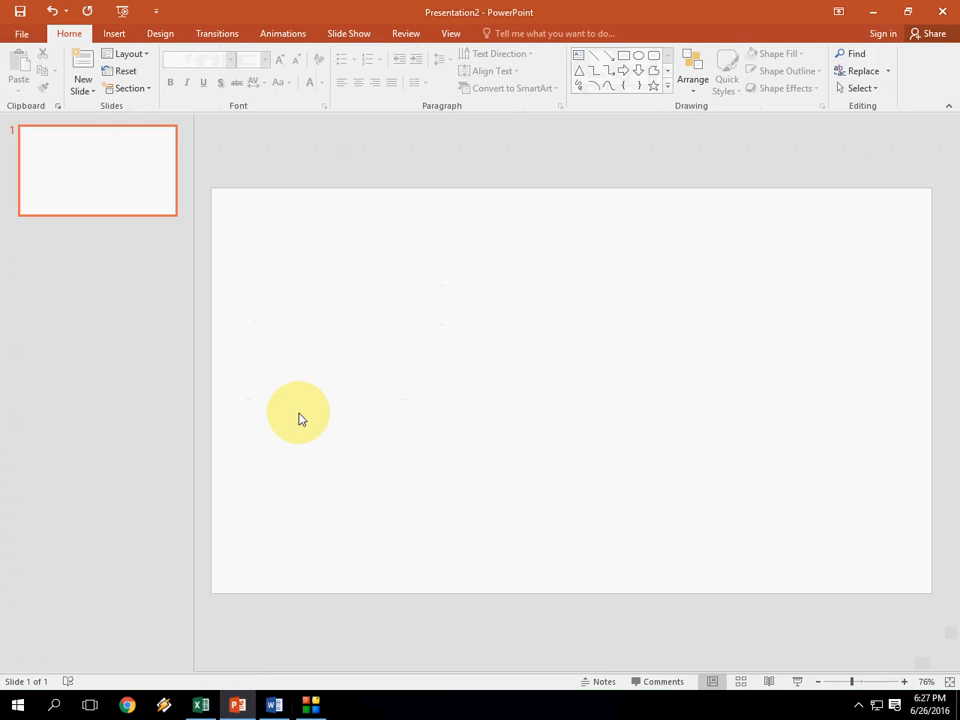
pyautogui.moveTo(308, 275)
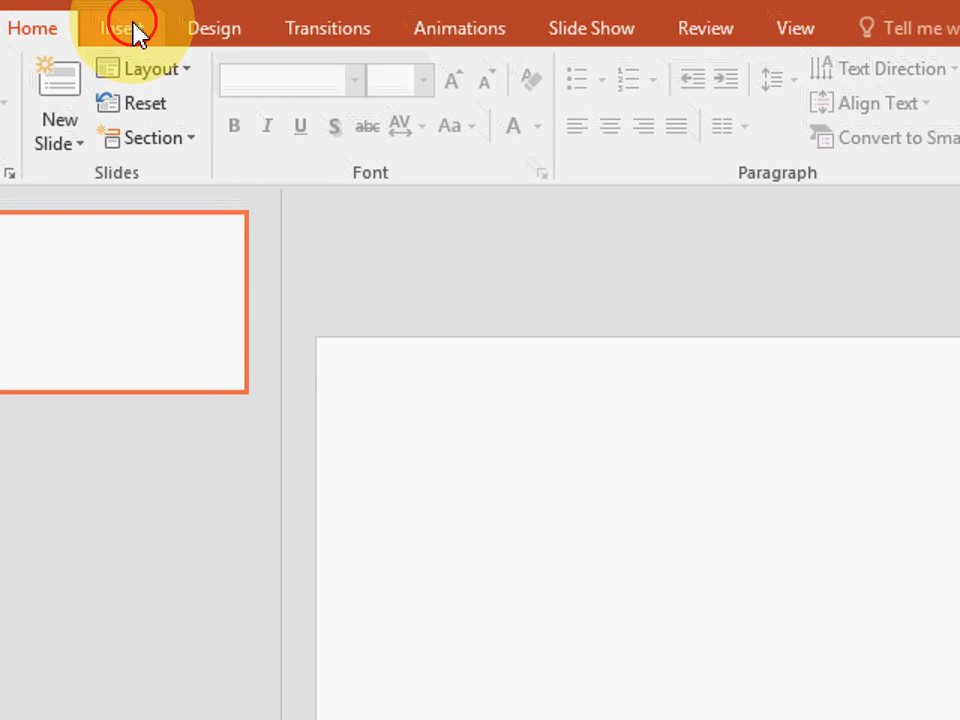
pyautogui.click(130, 27)
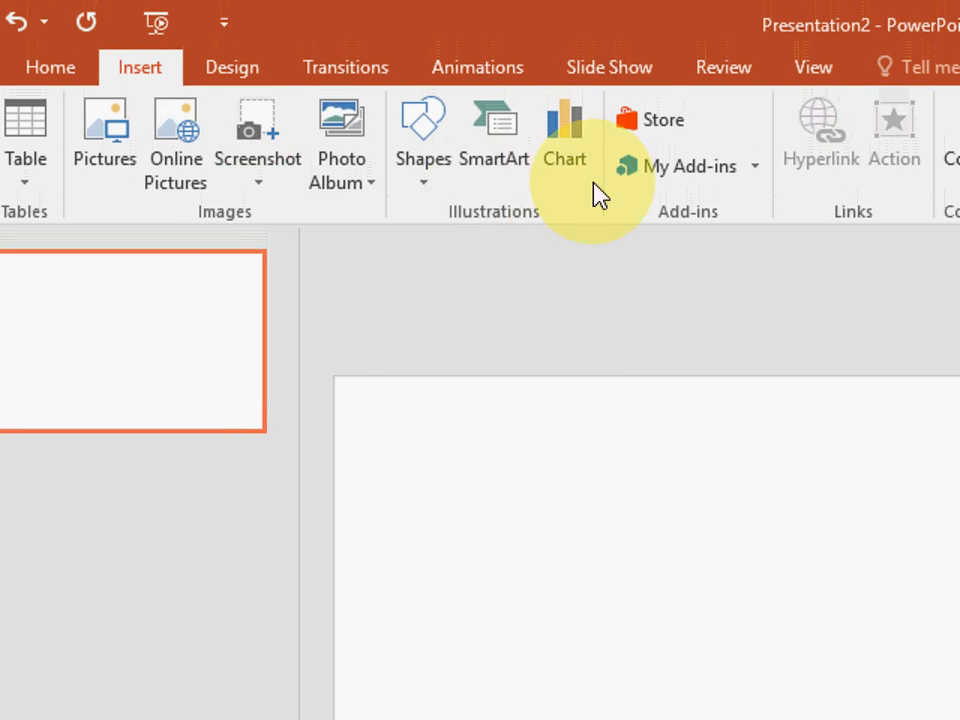
pyautogui.click(564, 130)
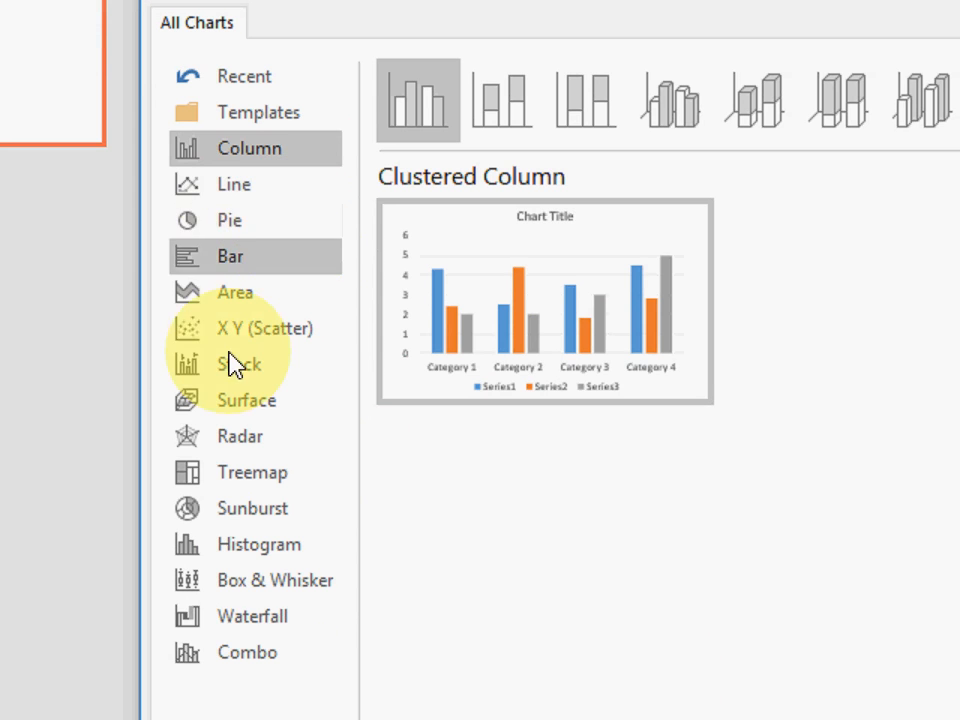
pyautogui.click(229, 220)
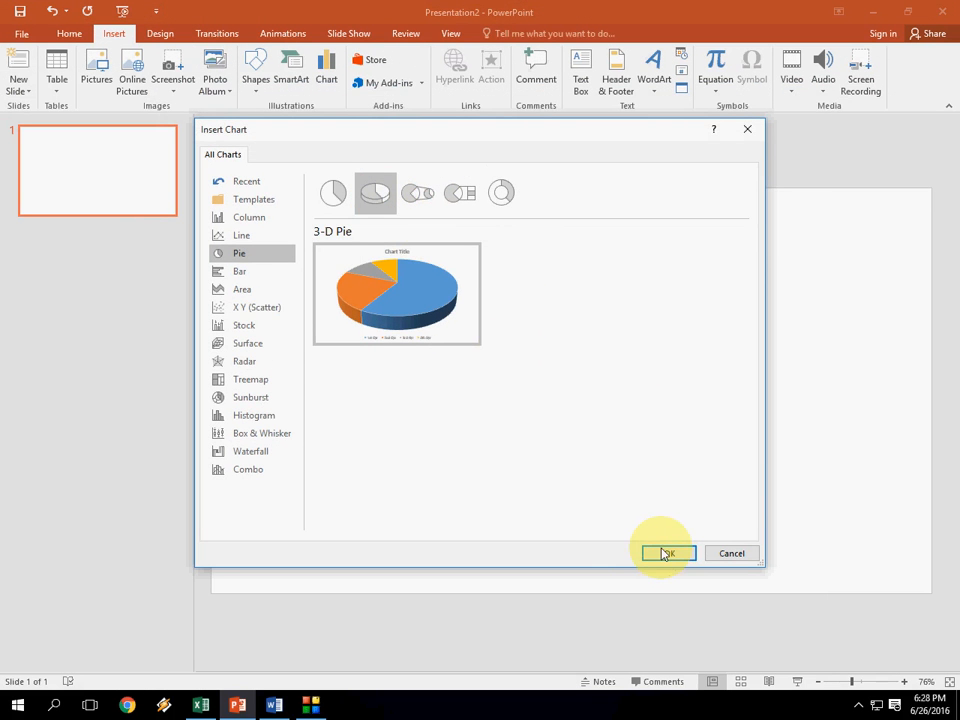
pyautogui.click(667, 553)
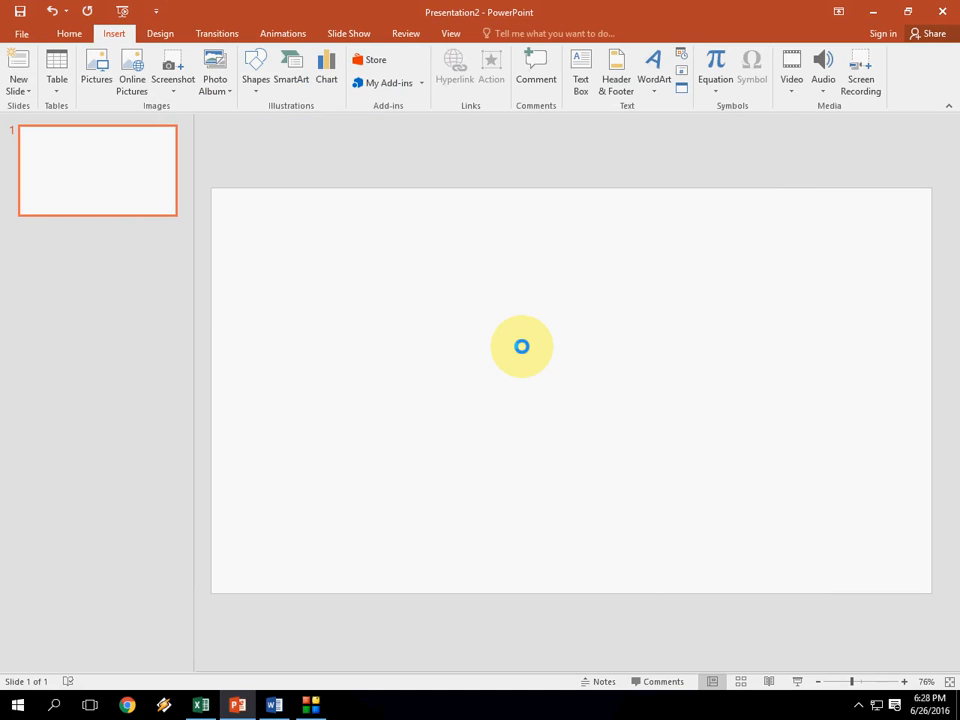
# Enter series google, youtube, facebook, yahoo with their values and rows day 1 to day 4
pyautogui.click(326, 70)
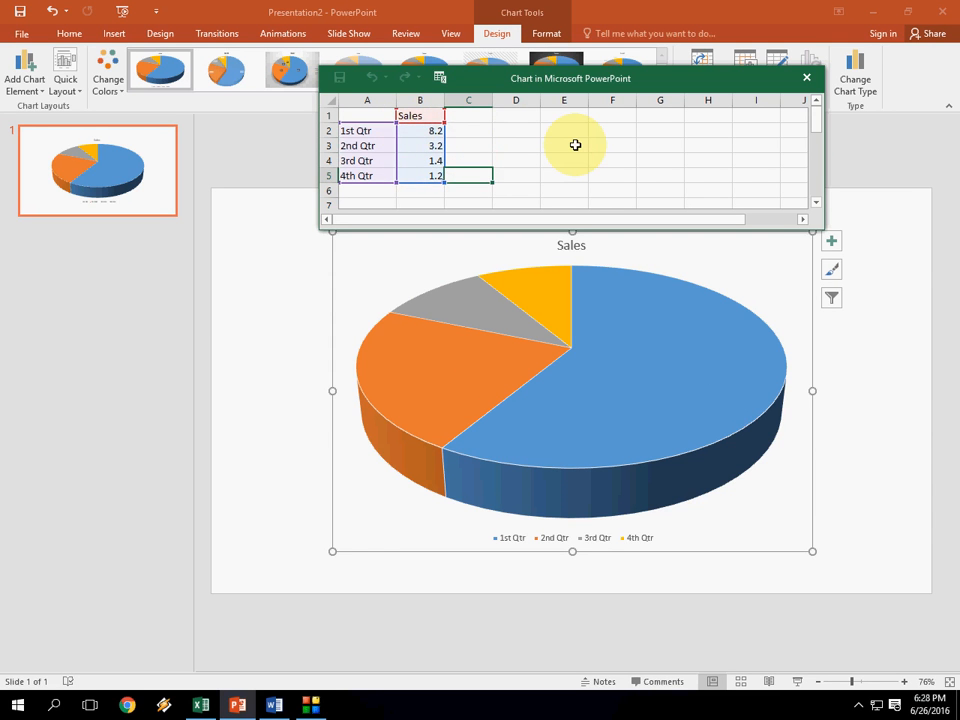
pyautogui.click(469, 130)
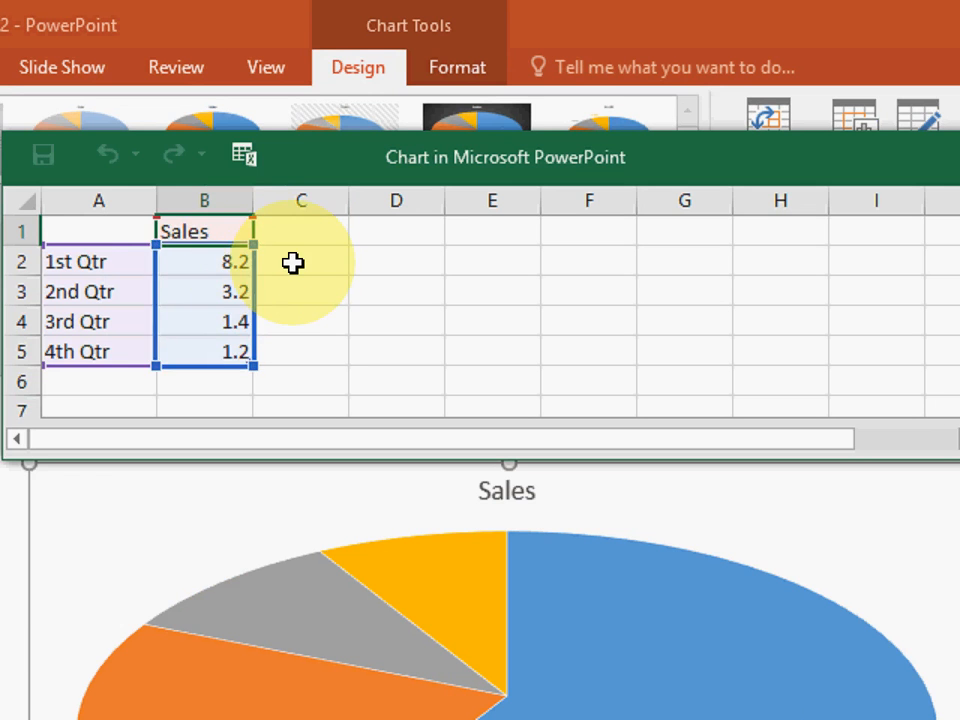
pyautogui.write('google')
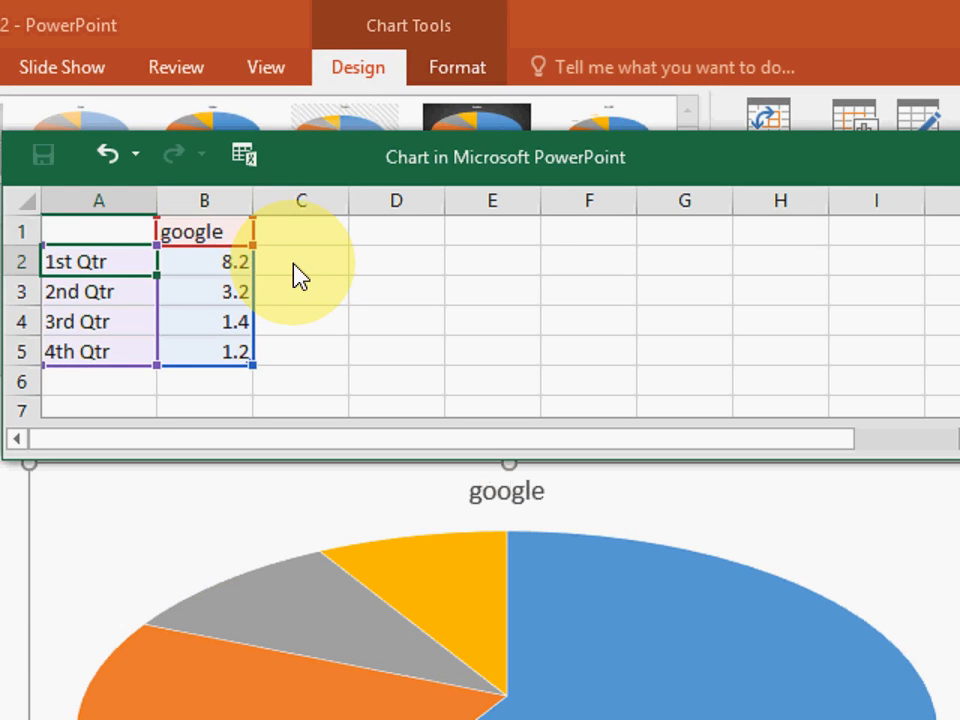
pyautogui.write('youtub')
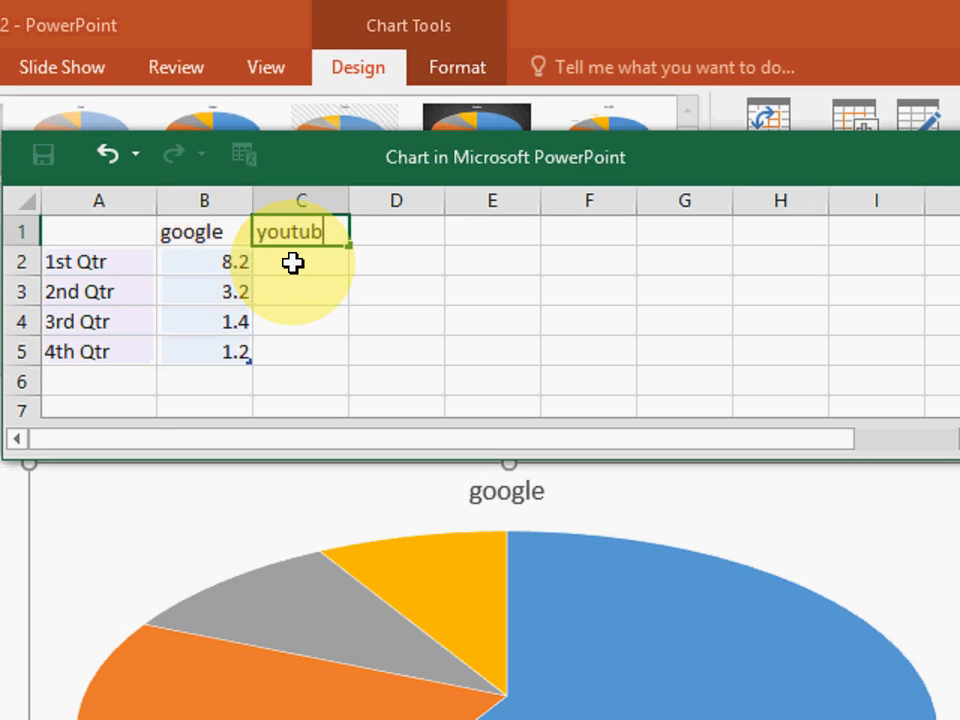
pyautogui.write('e')
pyautogui.click(397, 231)
pyautogui.write('facebook')
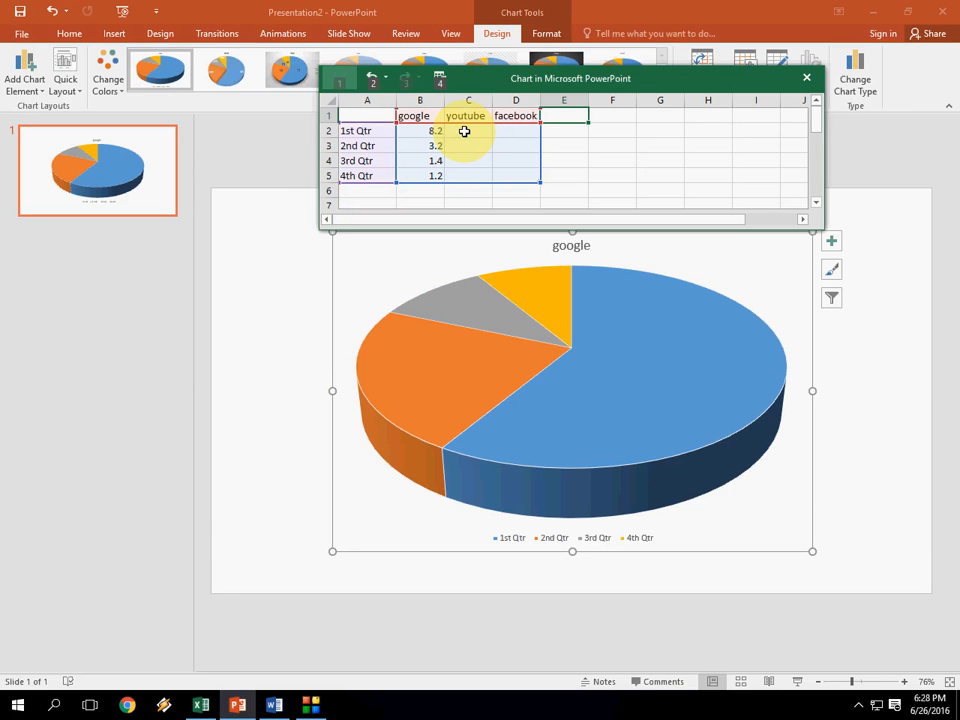
pyautogui.click(563, 115)
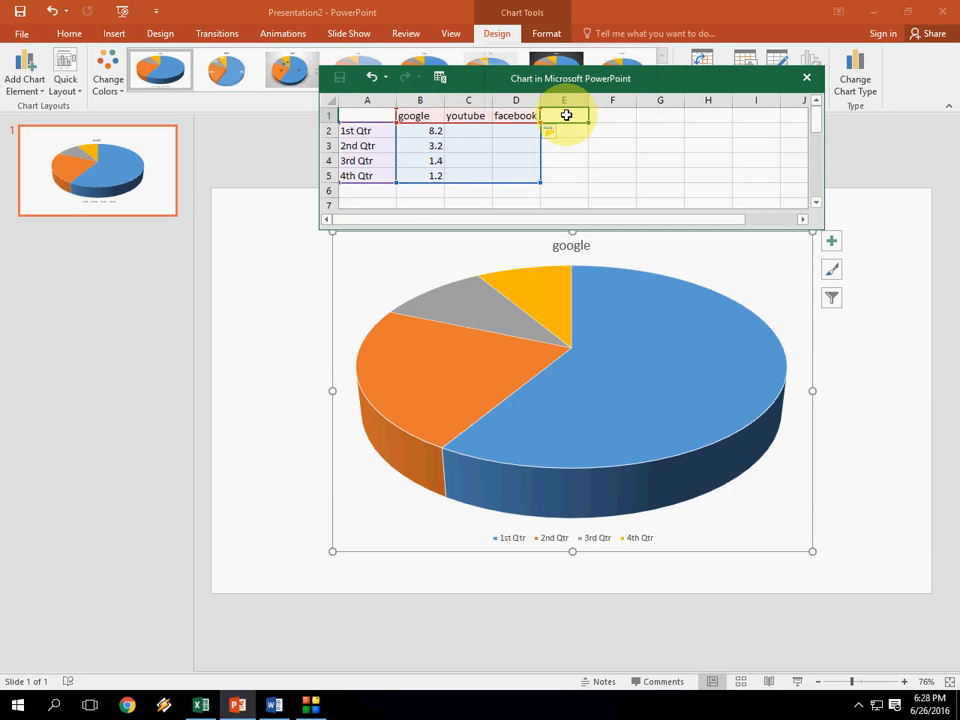
pyautogui.write('yahoo')
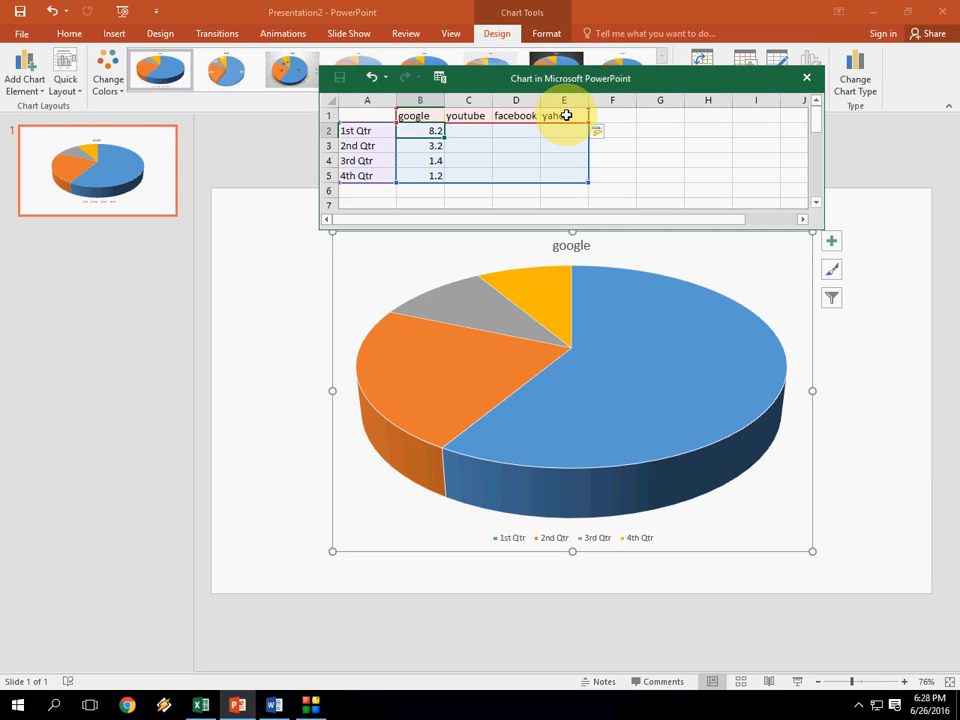
pyautogui.write('100')
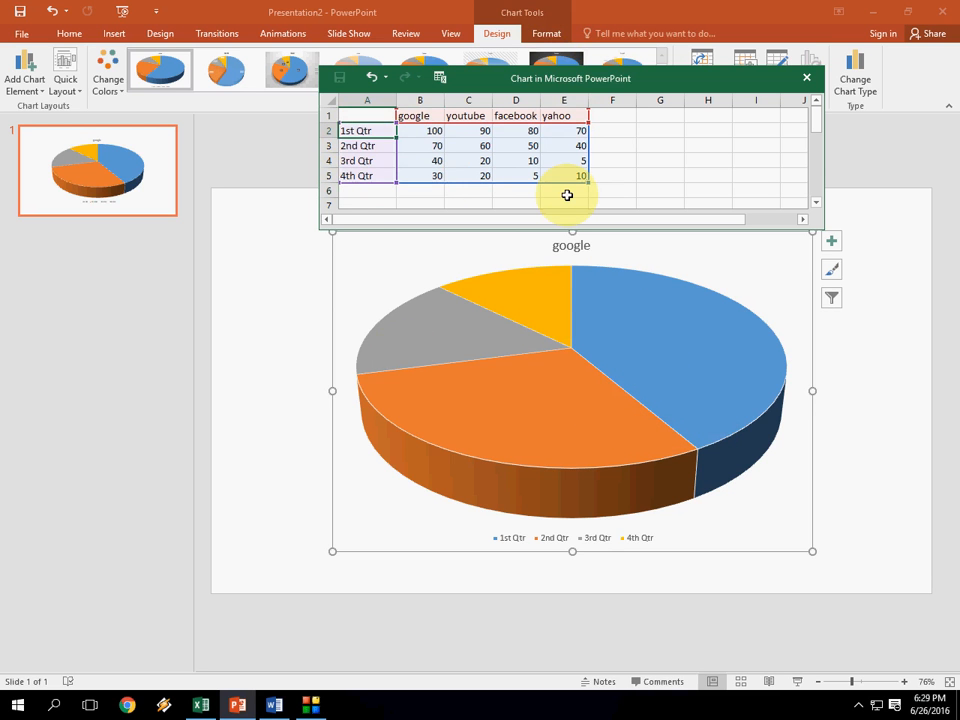
pyautogui.write('day 1')
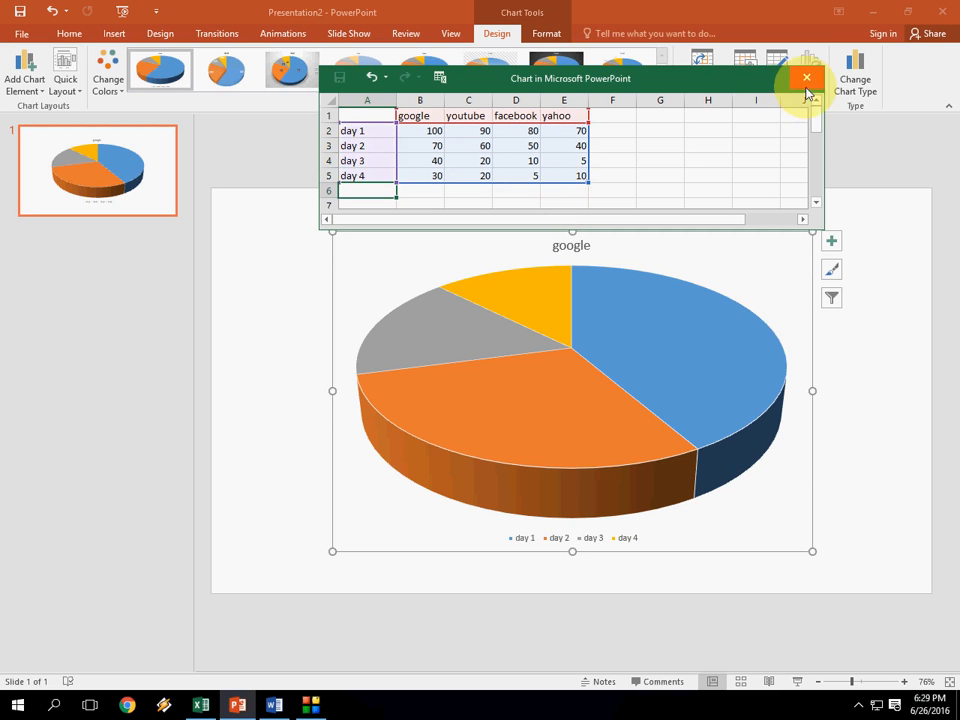
# Close the data sheet and turn off the pie chart's data labels
pyautogui.click(807, 77)
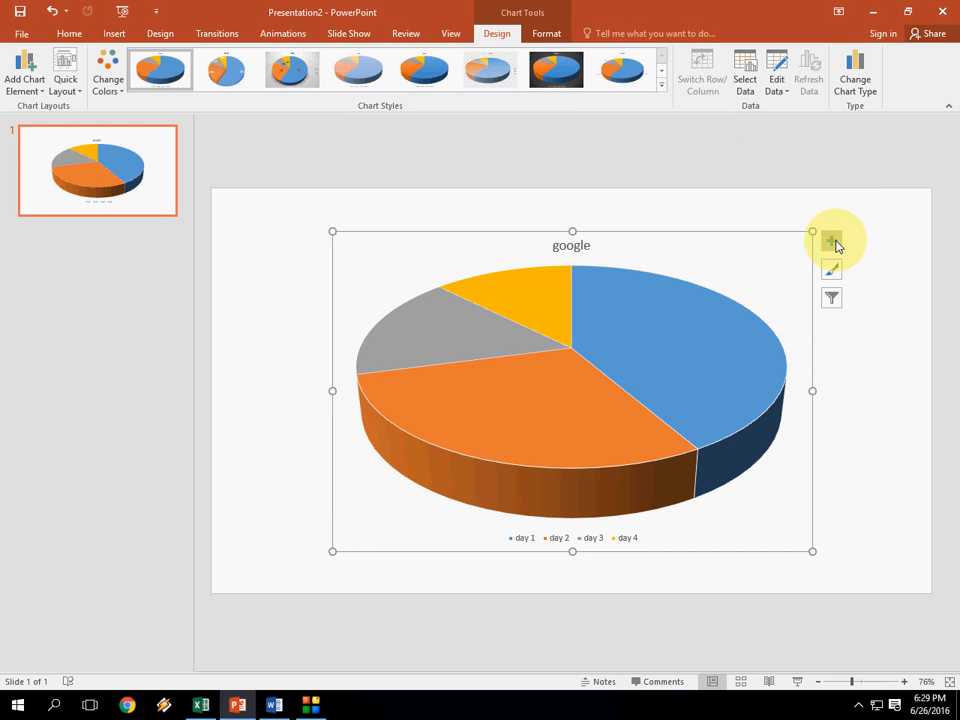
pyautogui.click(831, 241)
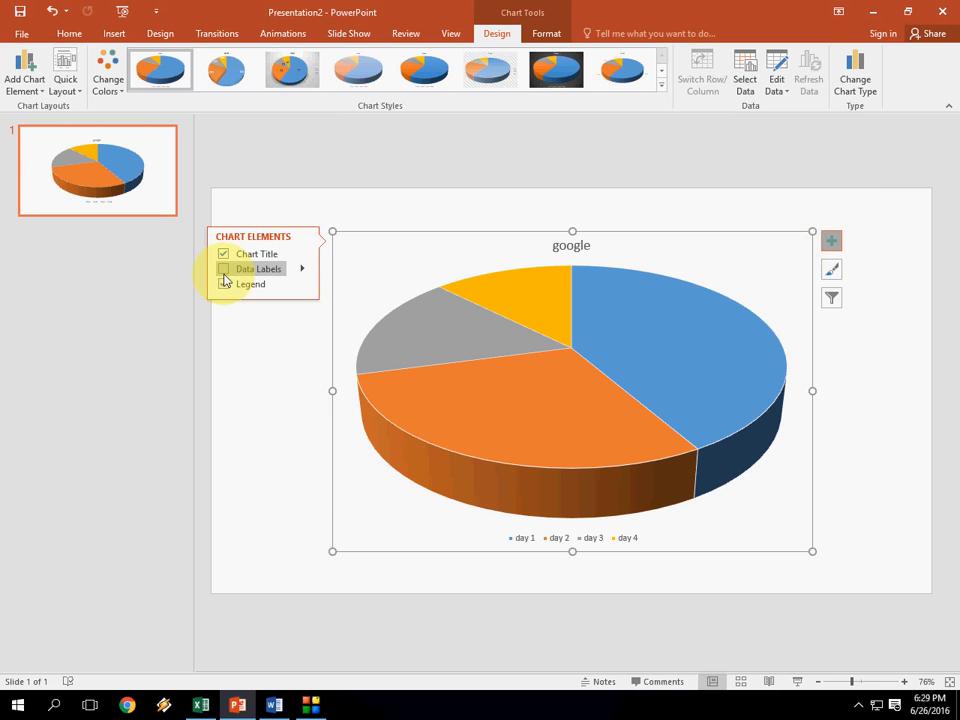
pyautogui.click(224, 268)
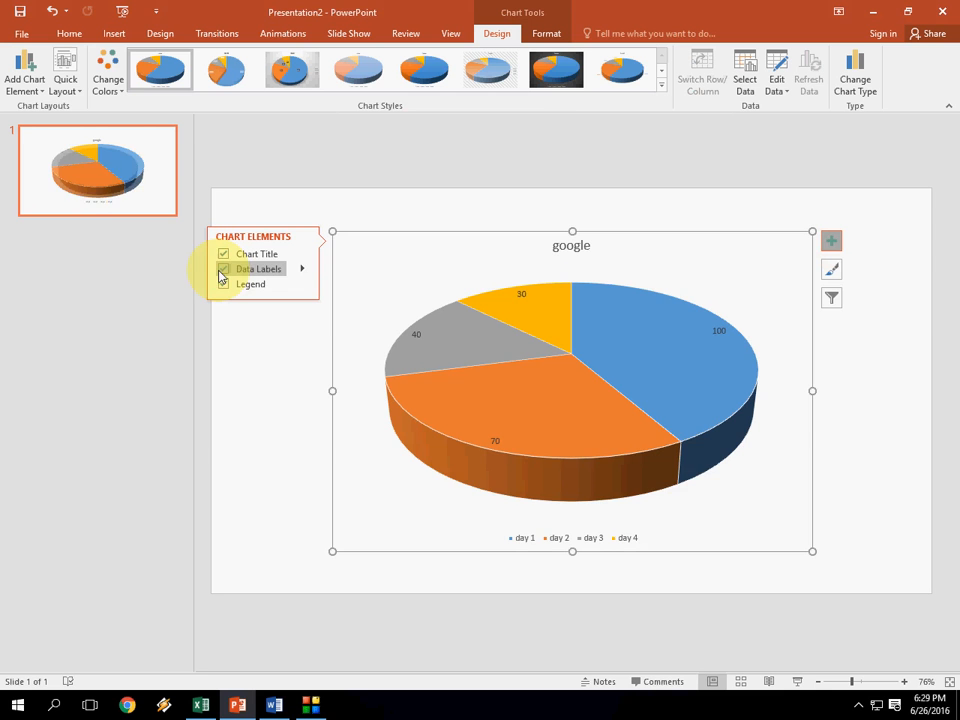
pyautogui.click(224, 268)
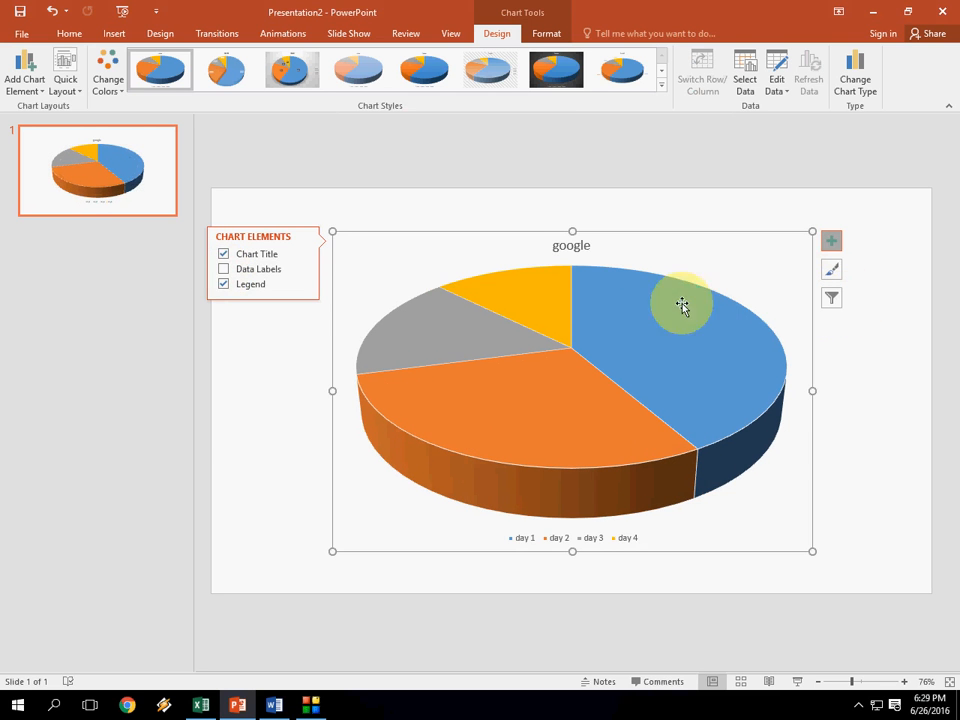
pyautogui.click(310, 375)
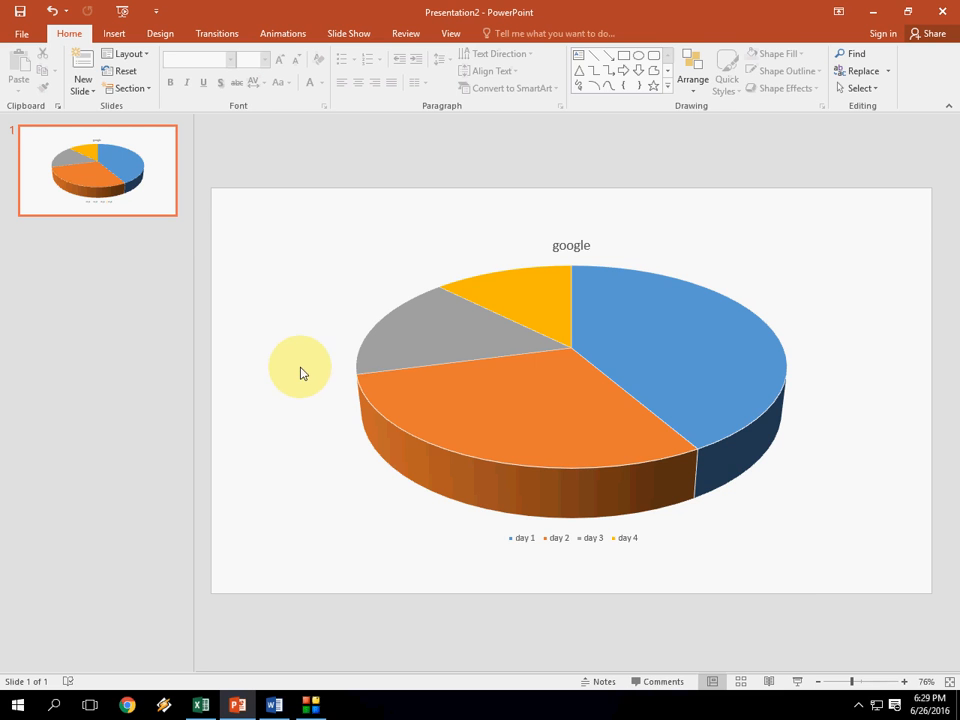
pyautogui.click(548, 440)
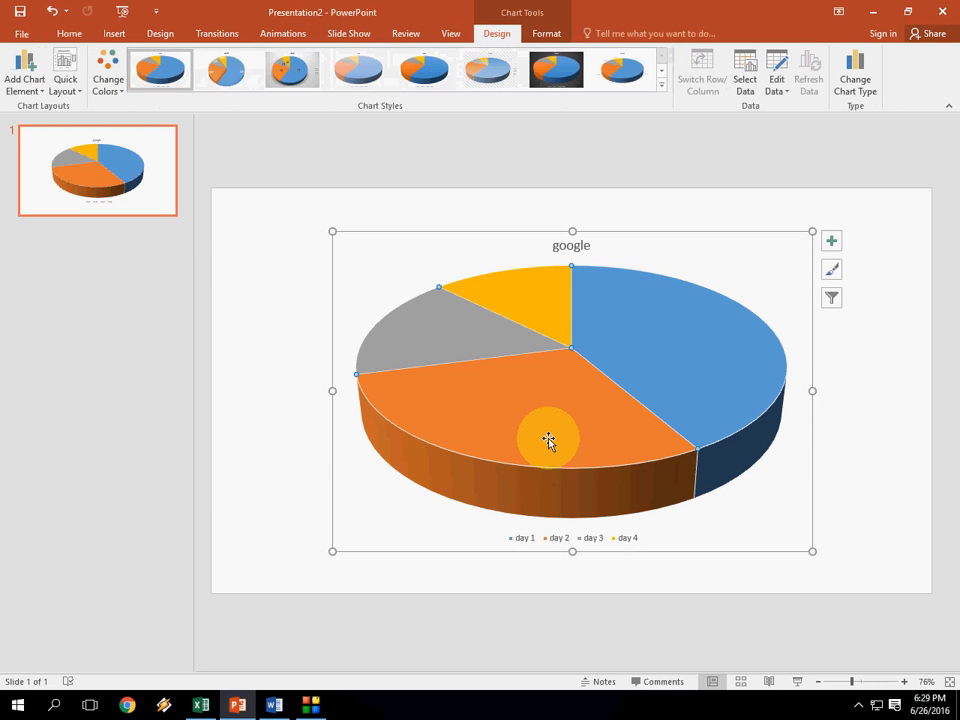
# Open the Format pane, review the pie's data through Edit Data, then close it
pyautogui.doubleClick(548, 442)
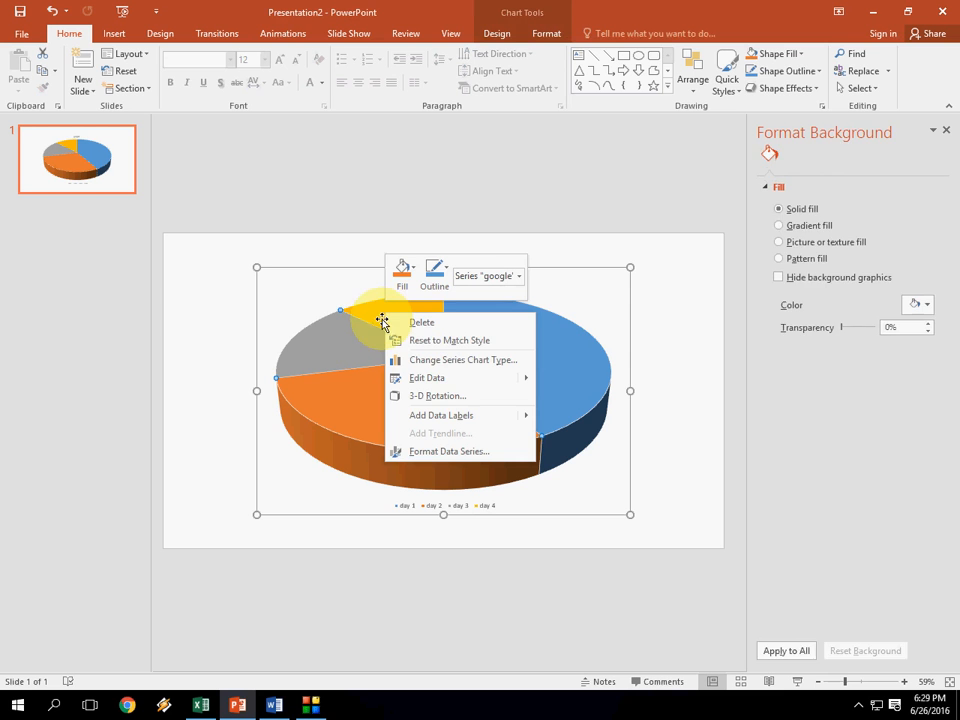
pyautogui.click(447, 451)
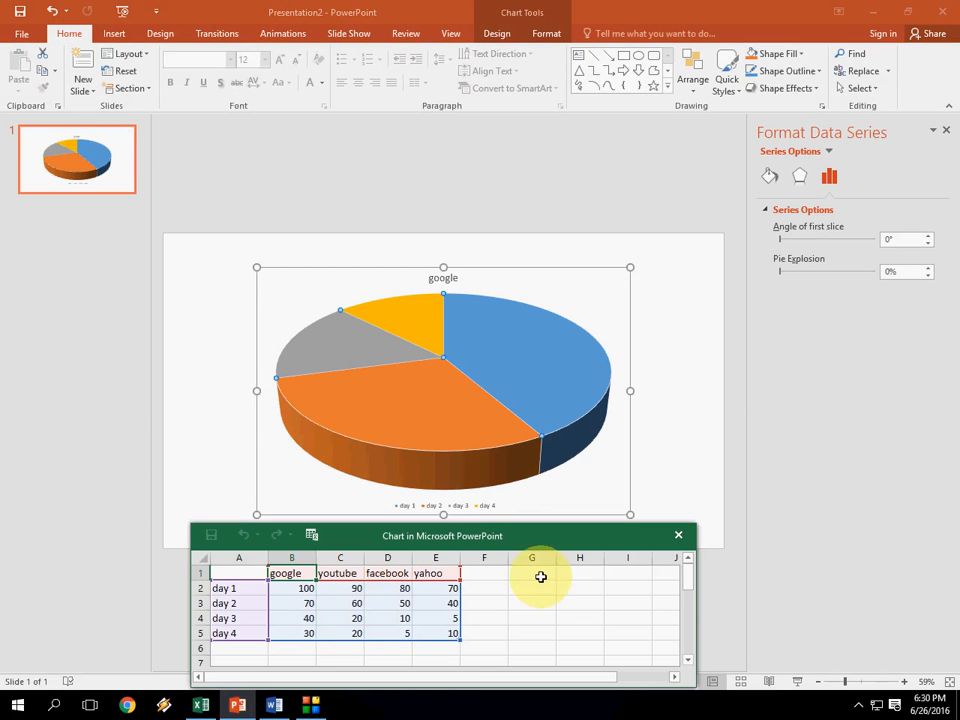
pyautogui.click(678, 534)
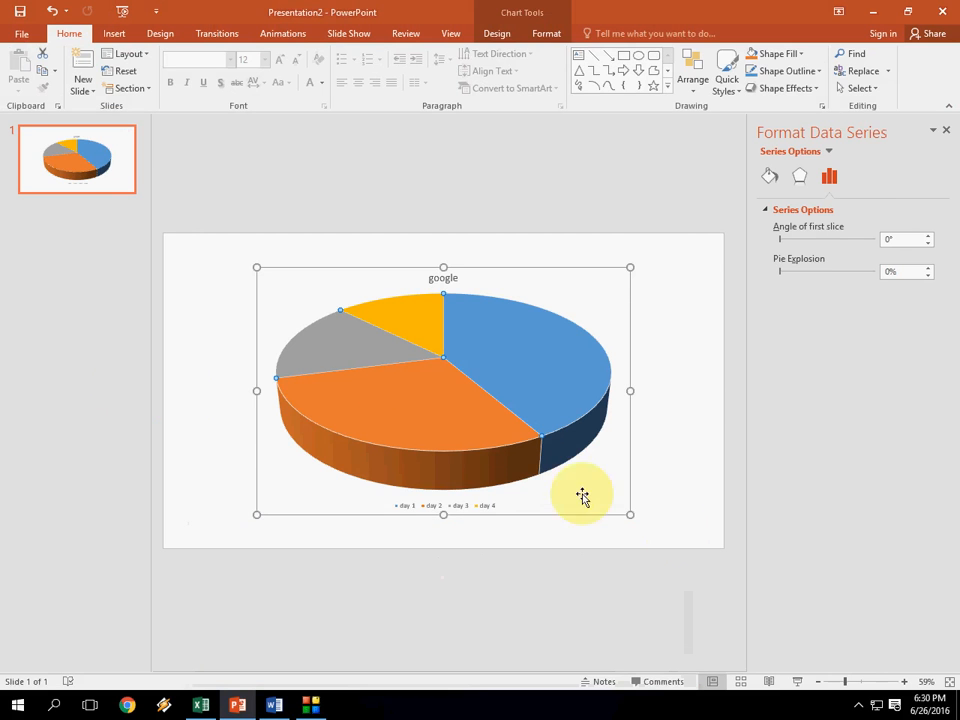
pyautogui.click(210, 350)
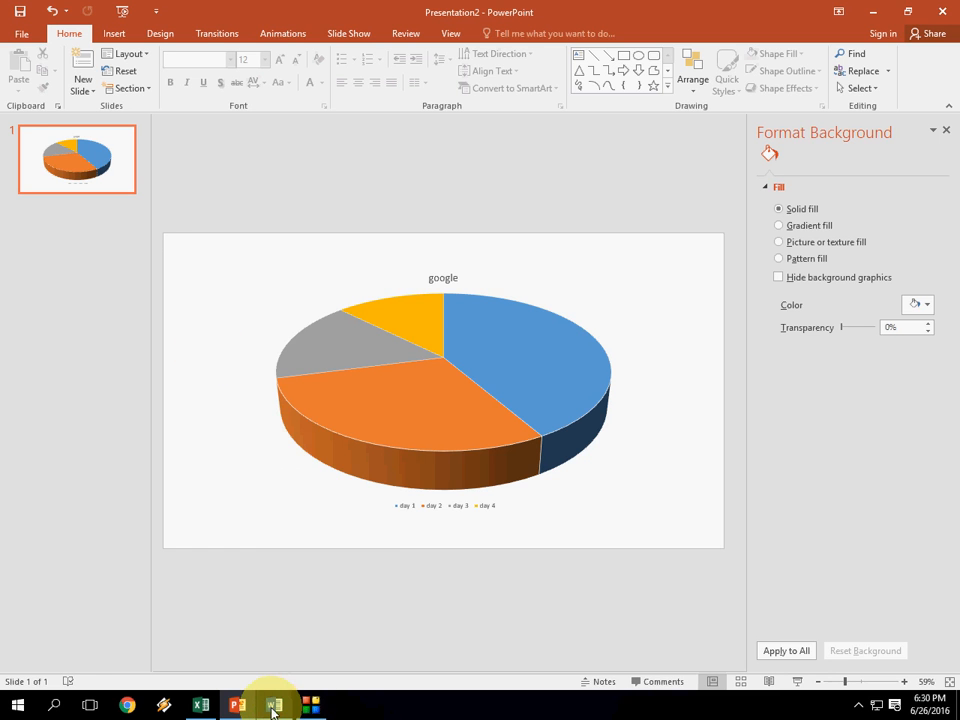
# In Word, insert a 3-D Clustered Column chart into the blank document
pyautogui.click(273, 705)
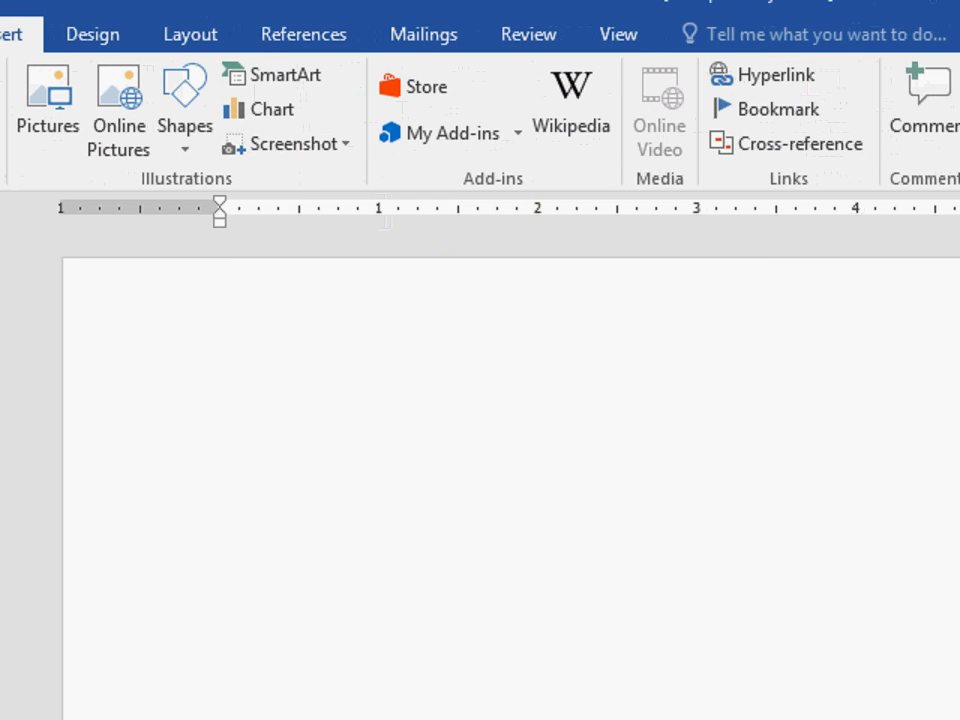
pyautogui.click(272, 109)
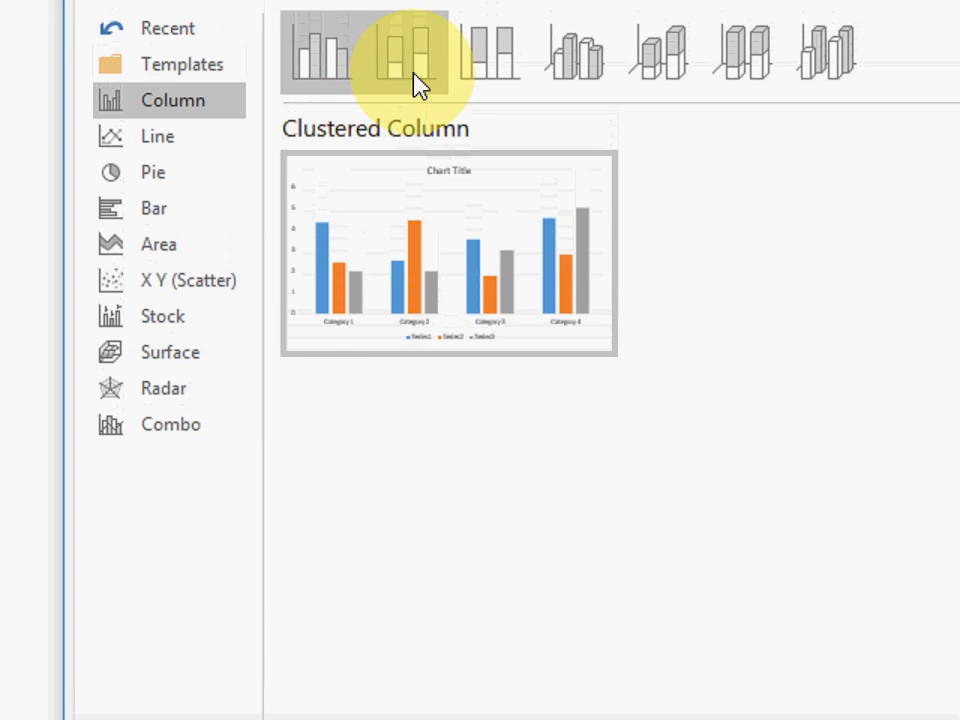
pyautogui.click(448, 107)
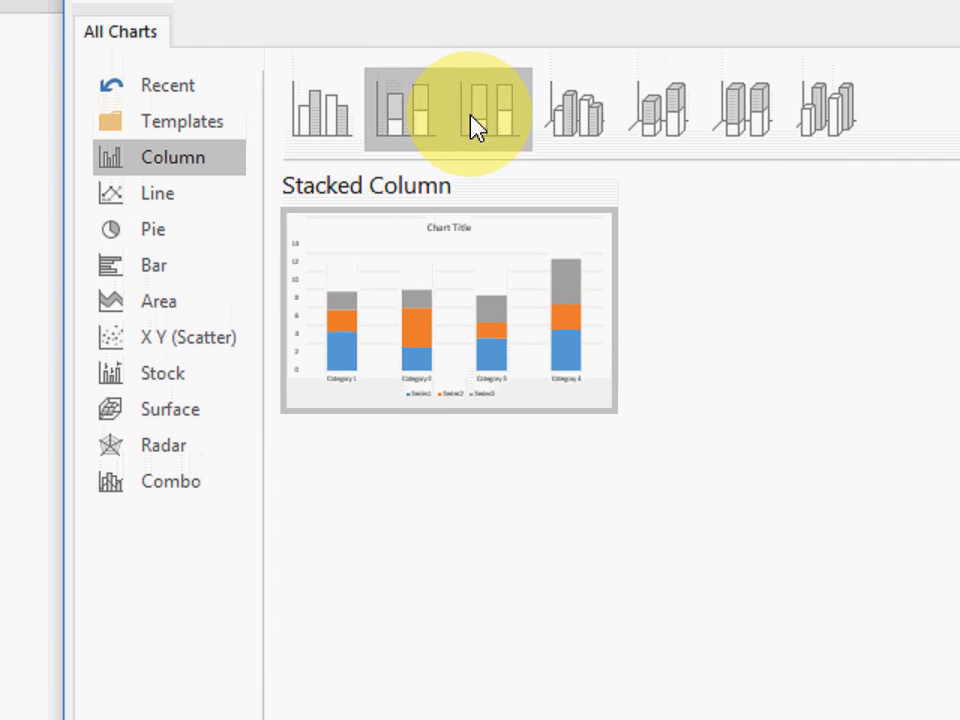
pyautogui.click(320, 140)
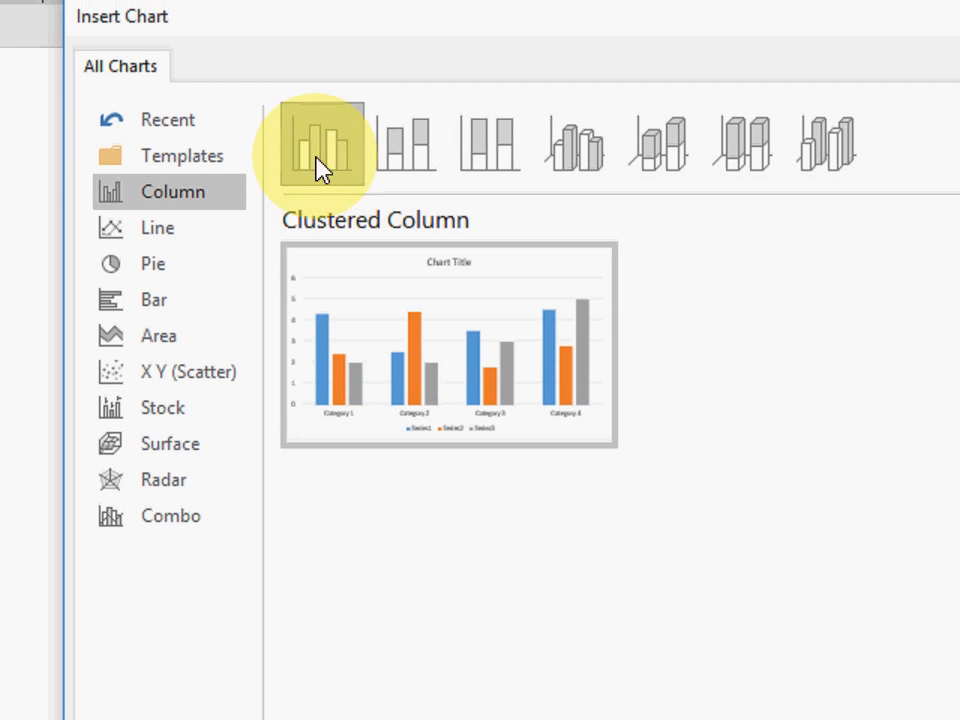
pyautogui.click(573, 143)
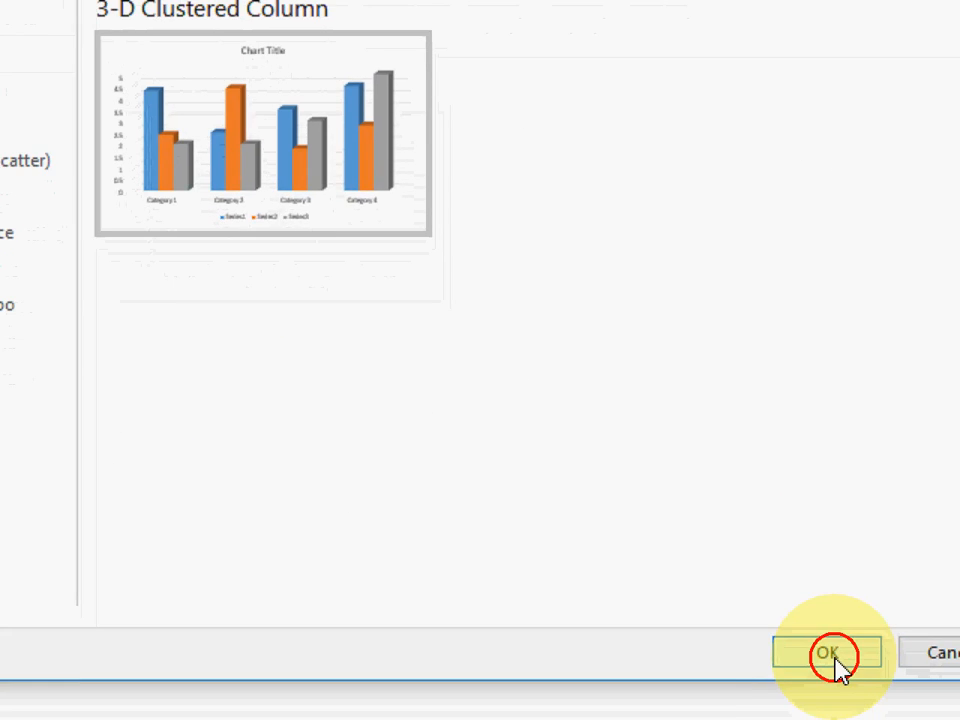
pyautogui.click(825, 651)
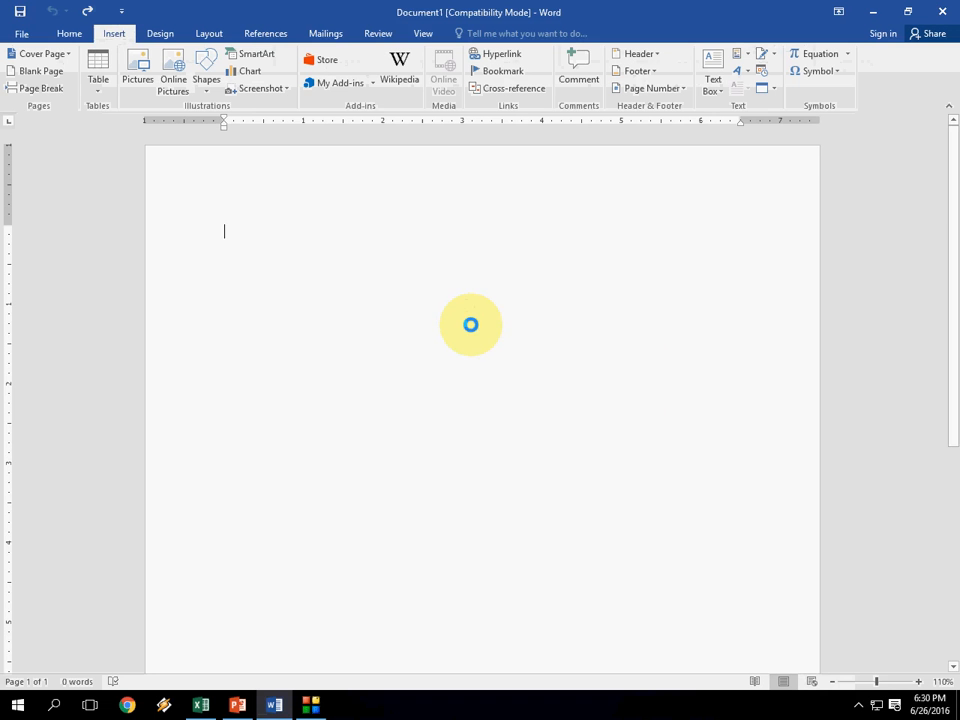
# Rename the series to john, smith, jenna and alice and enter new category values
pyautogui.click(249, 71)
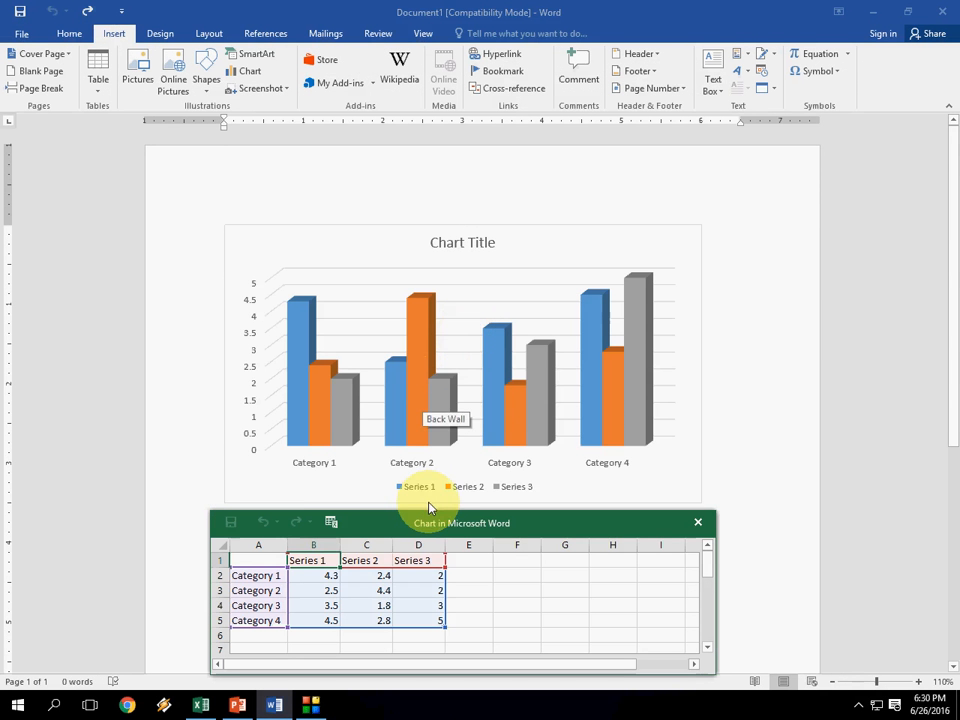
pyautogui.moveTo(461, 523); pyautogui.dragTo(470, 497)
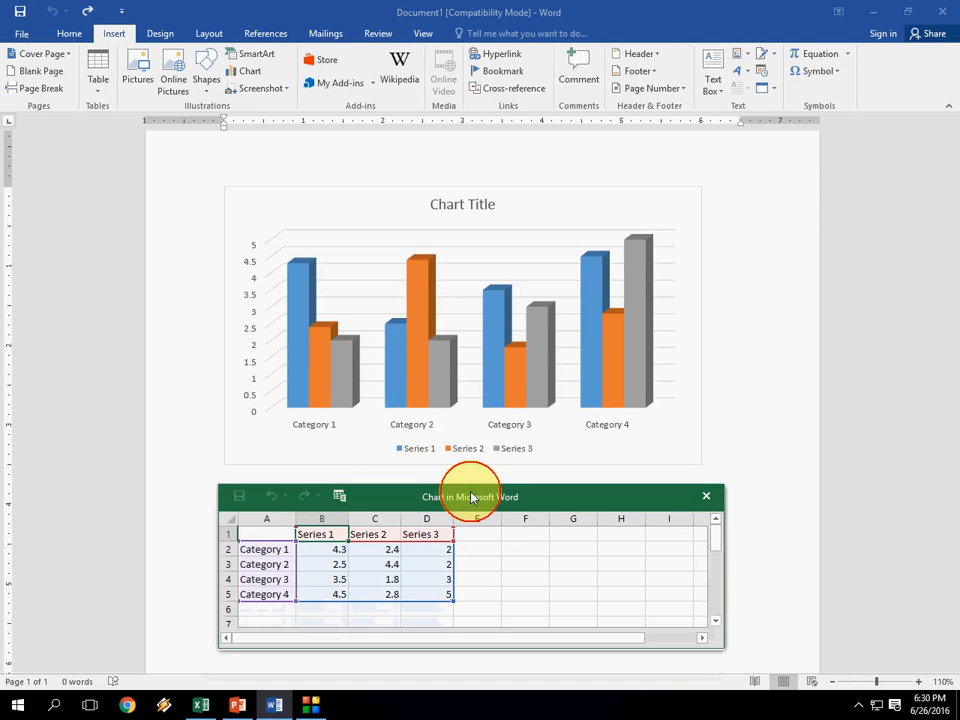
pyautogui.moveTo(625, 550)
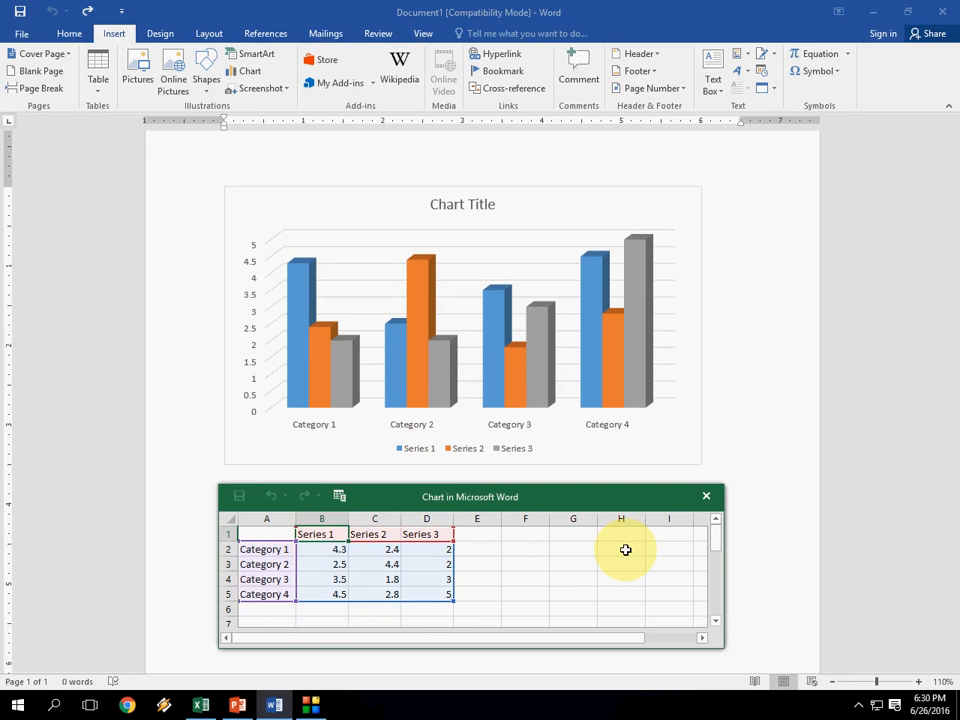
pyautogui.write('smith')
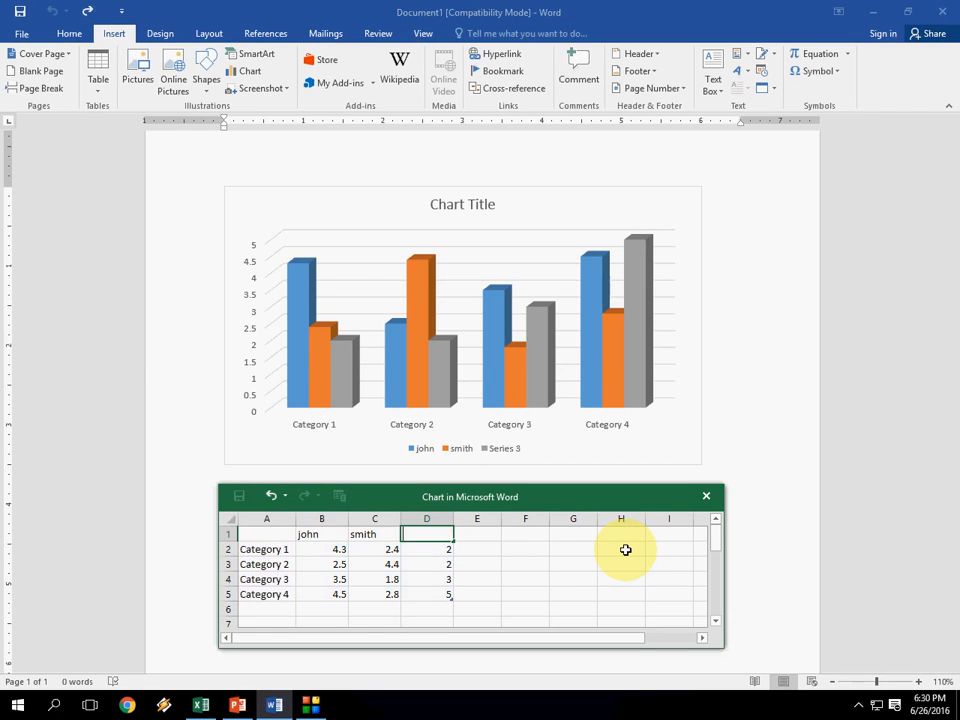
pyautogui.write('jenna')
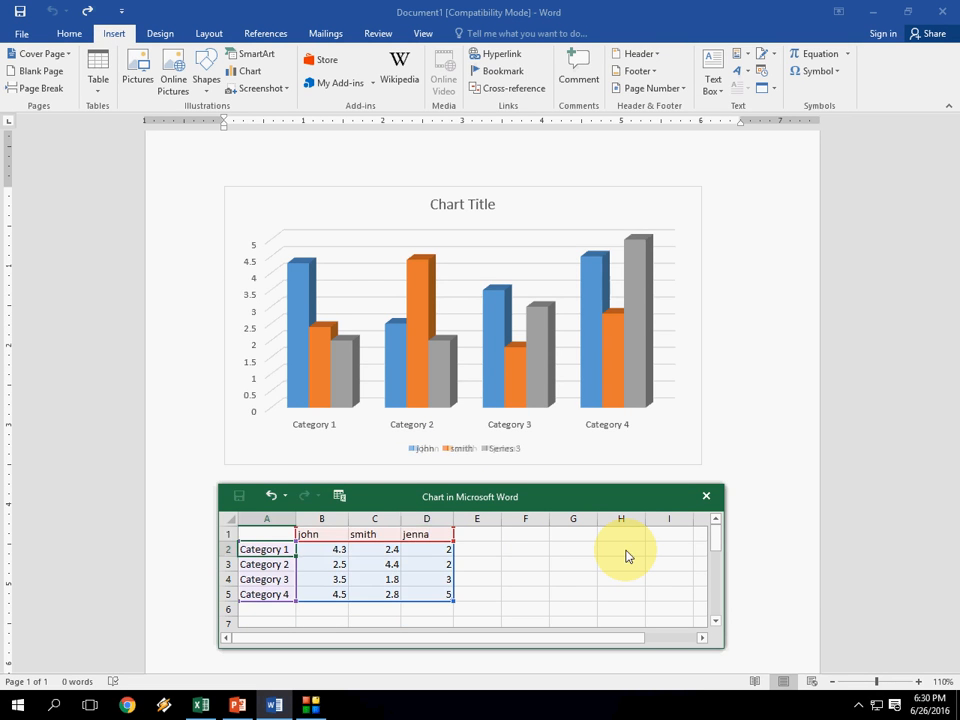
pyautogui.click(476, 533)
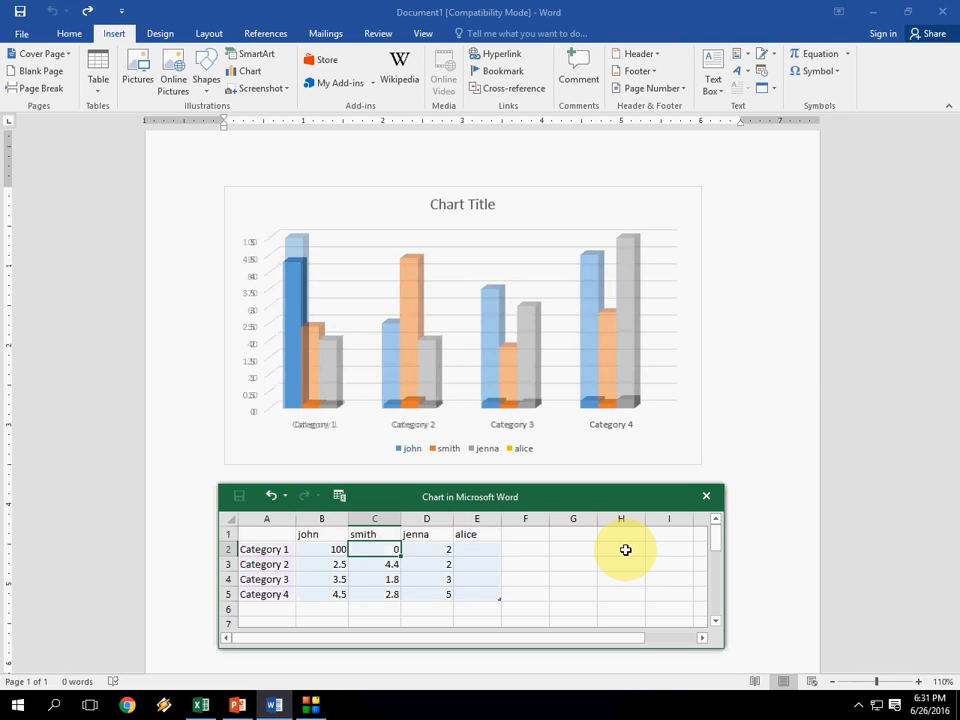
pyautogui.write('90')
pyautogui.click(477, 594)
pyautogui.write('2')
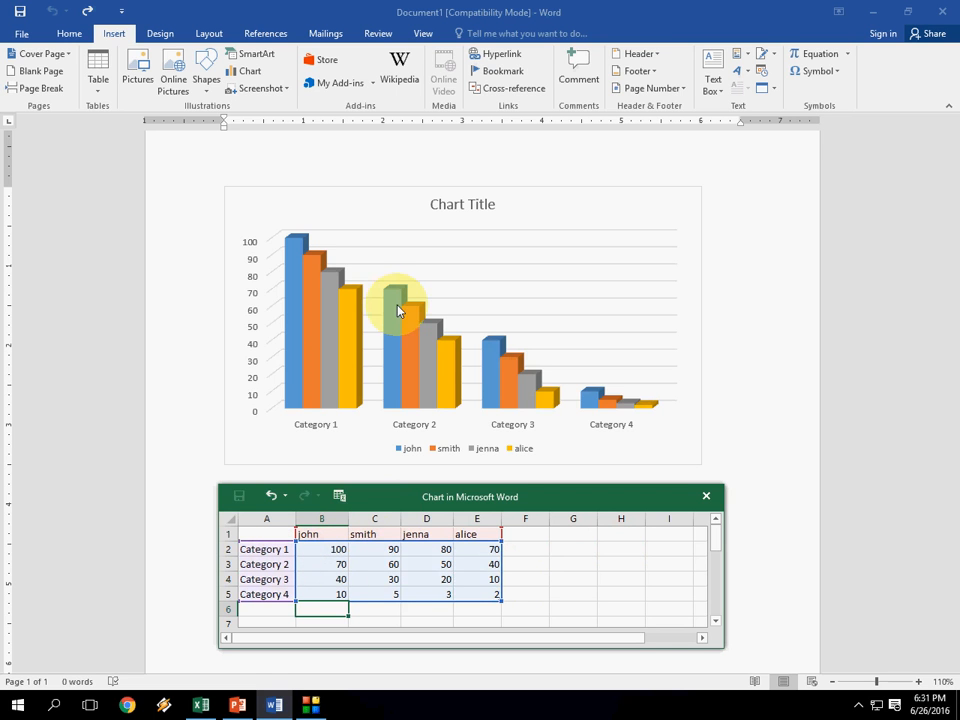
pyautogui.moveTo(400, 312)
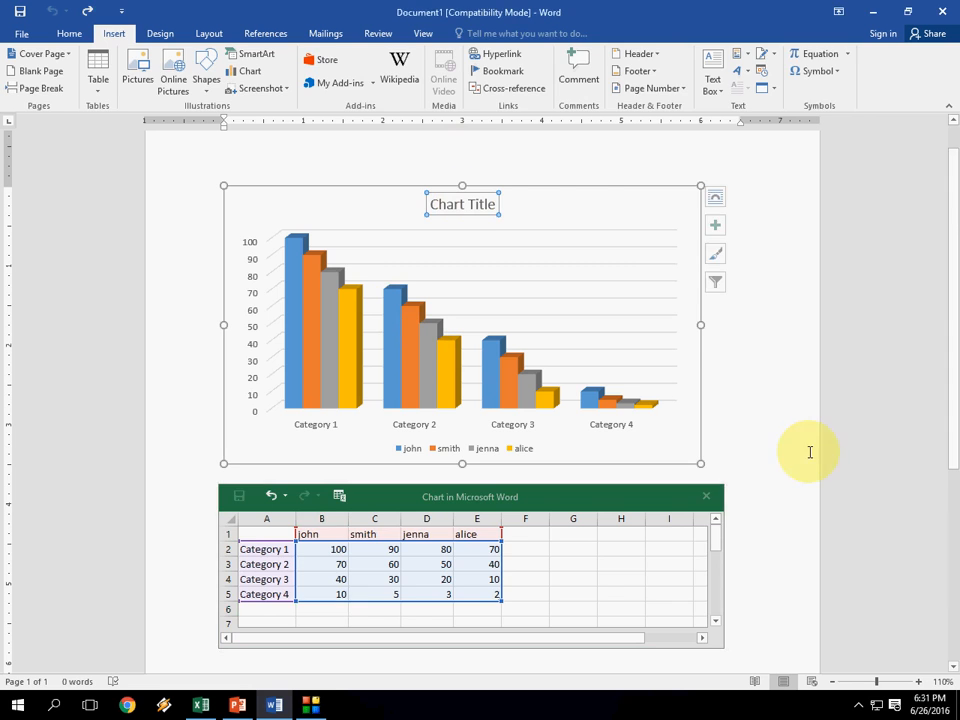
# Close the Word chart data window and deselect the chart on the page
pyautogui.click(715, 224)
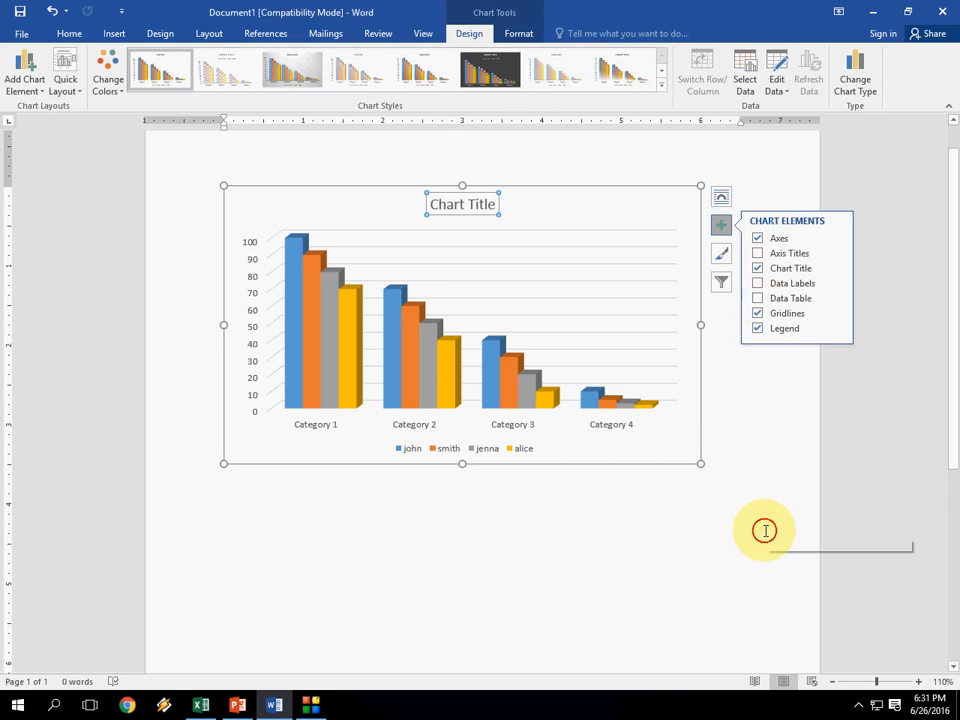
pyautogui.click(660, 531)
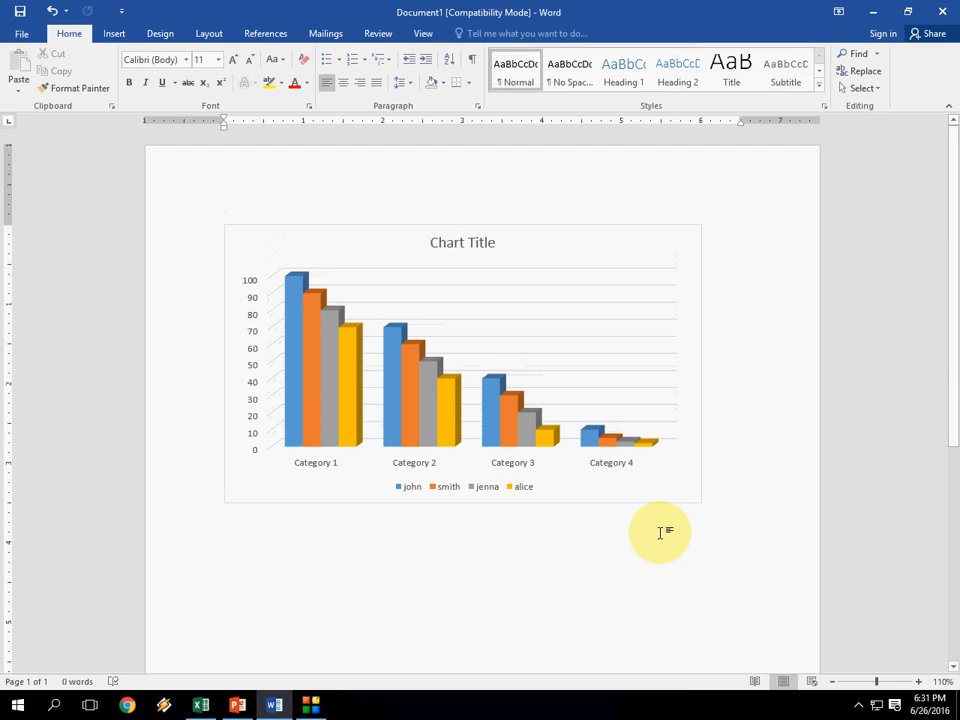